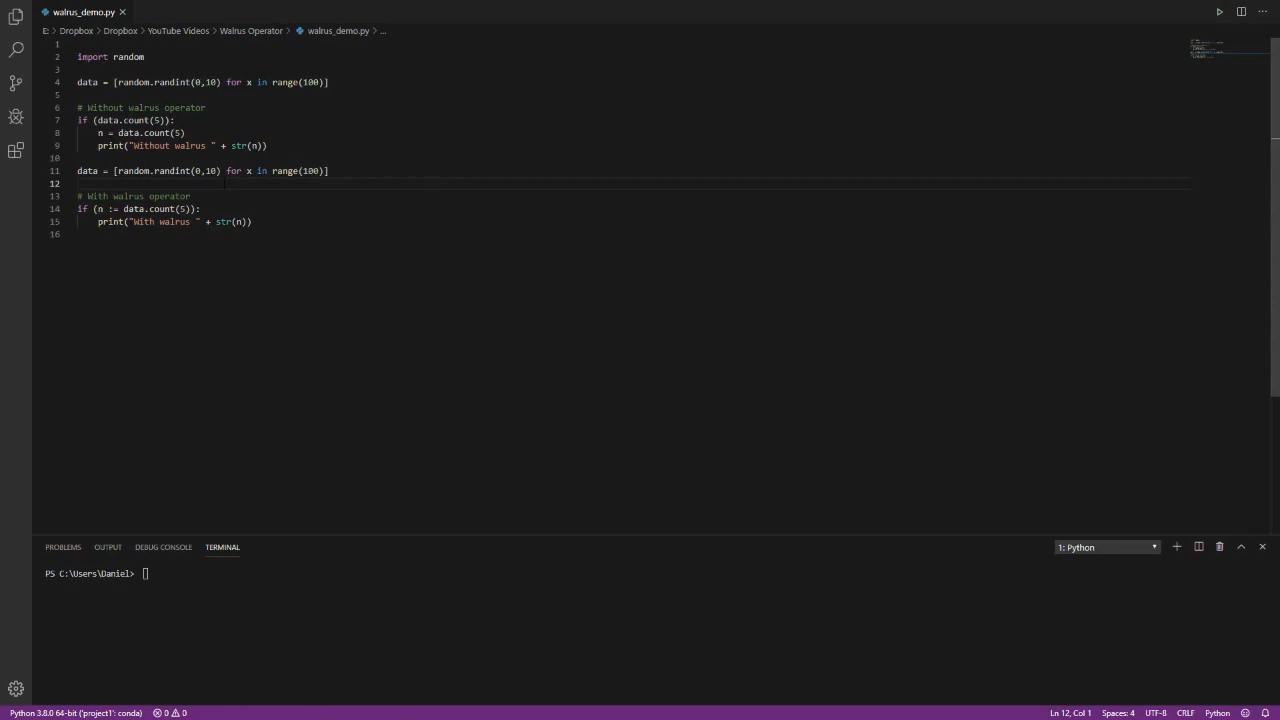
left_click(104, 208)
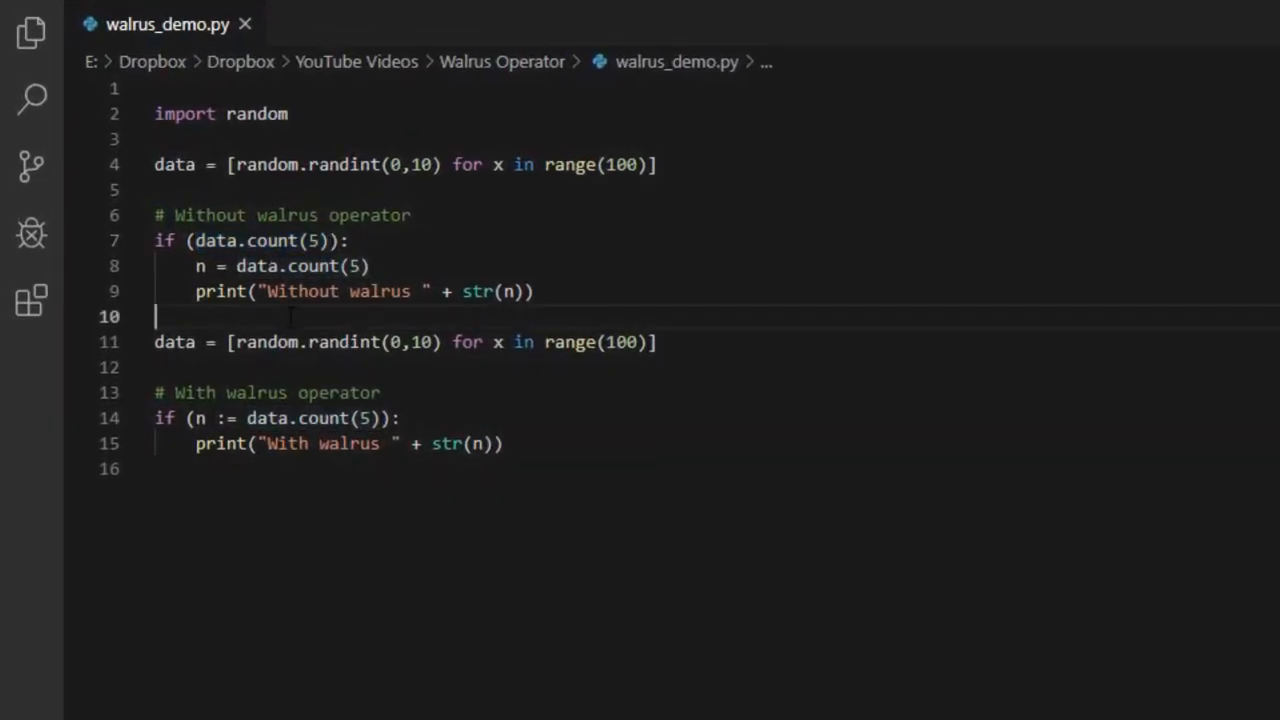
left_click(156, 368)
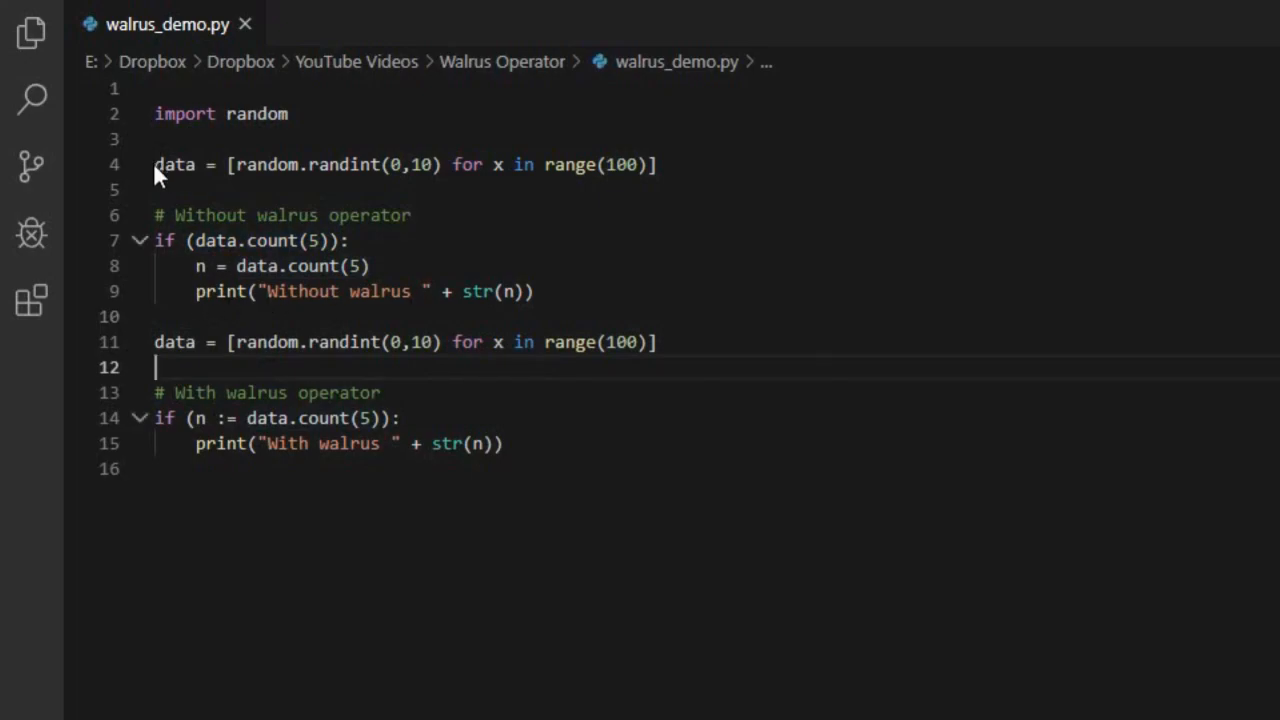
left_click(656, 164)
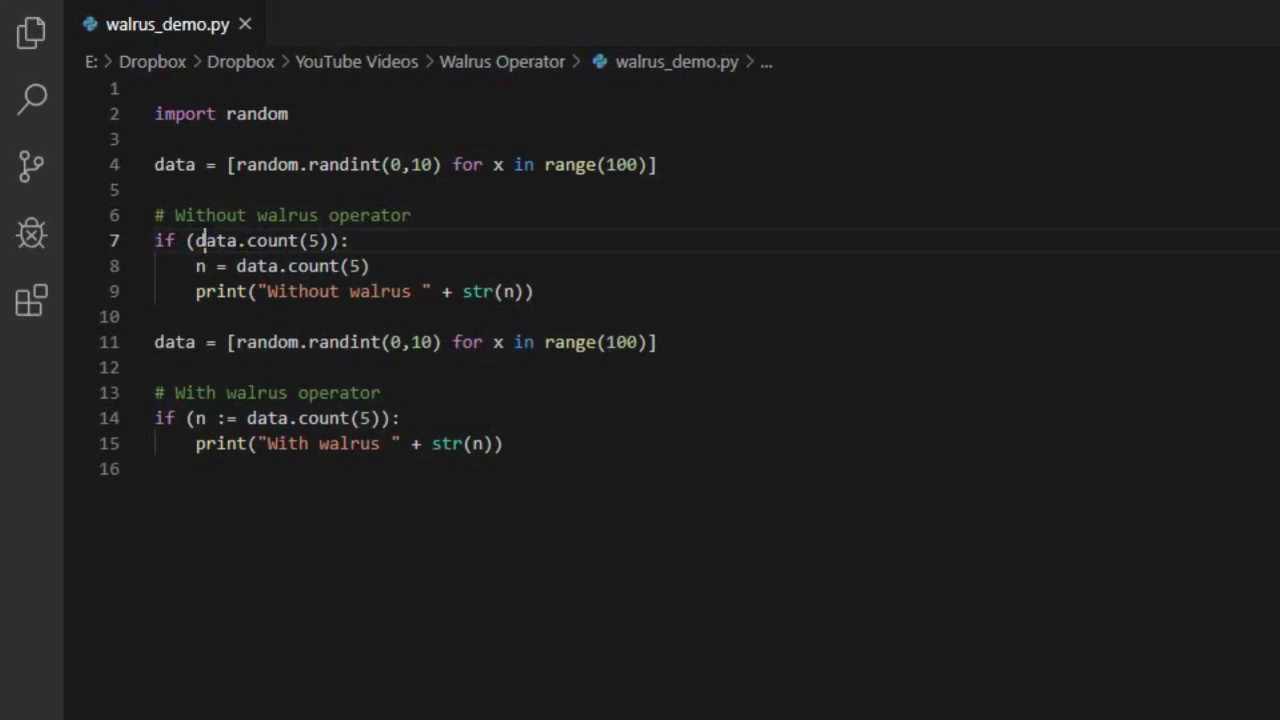
mouse_move(320, 240)
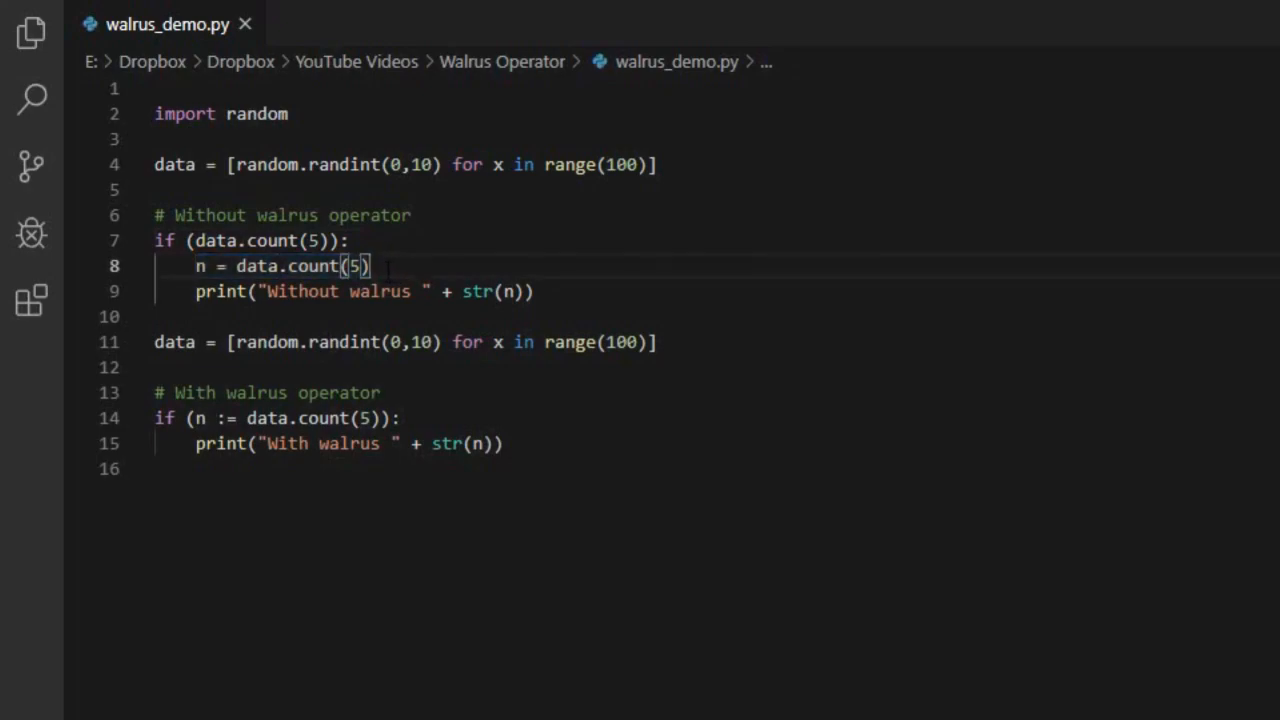
double_click(244, 240)
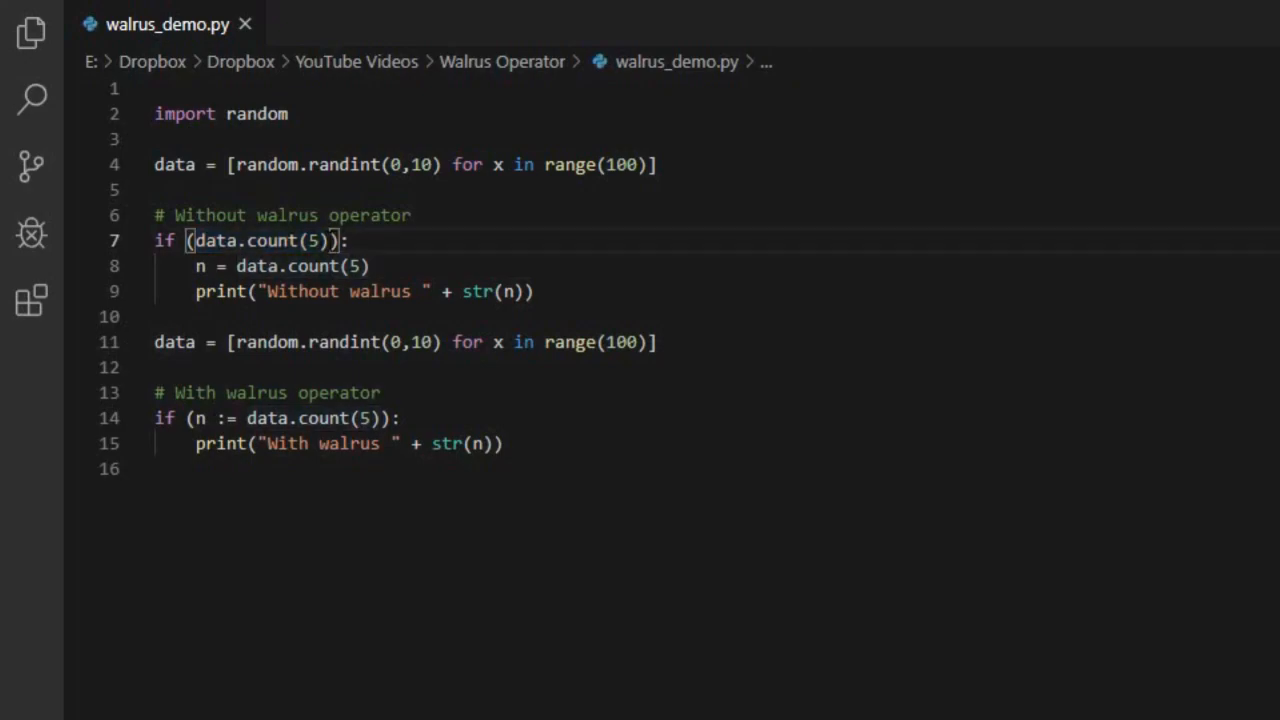
left_click(160, 316)
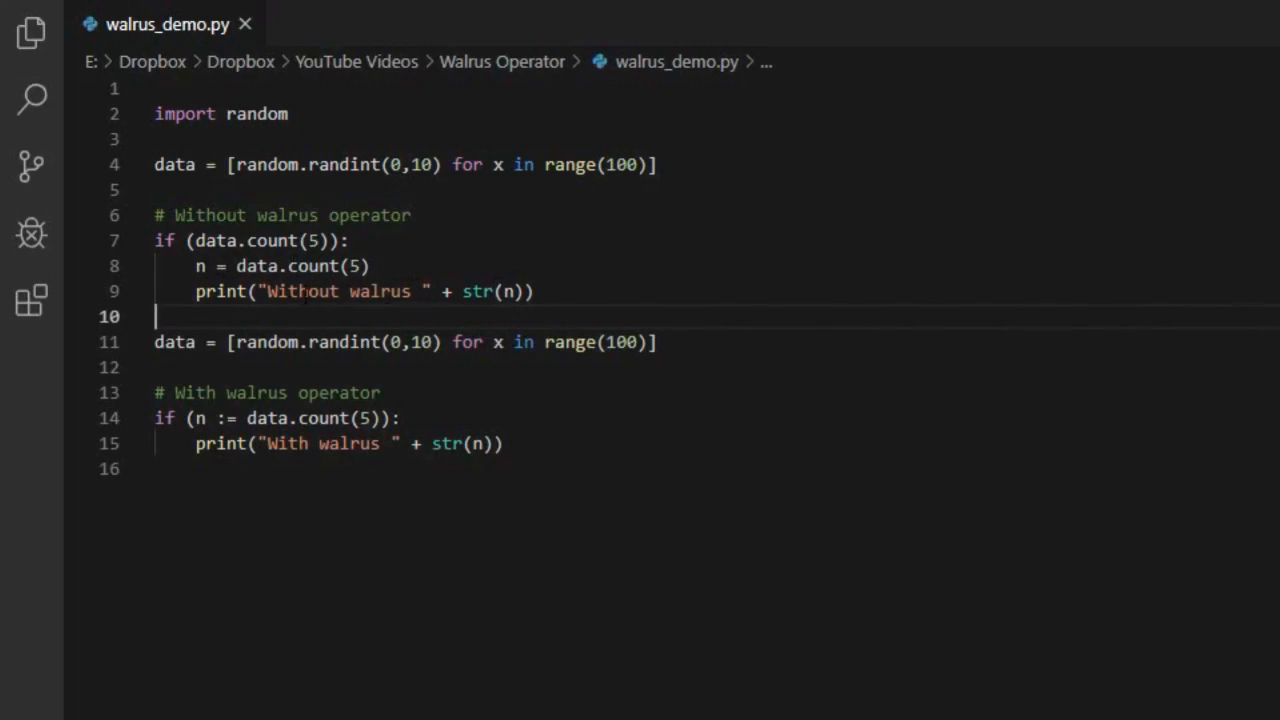
mouse_move(280, 266)
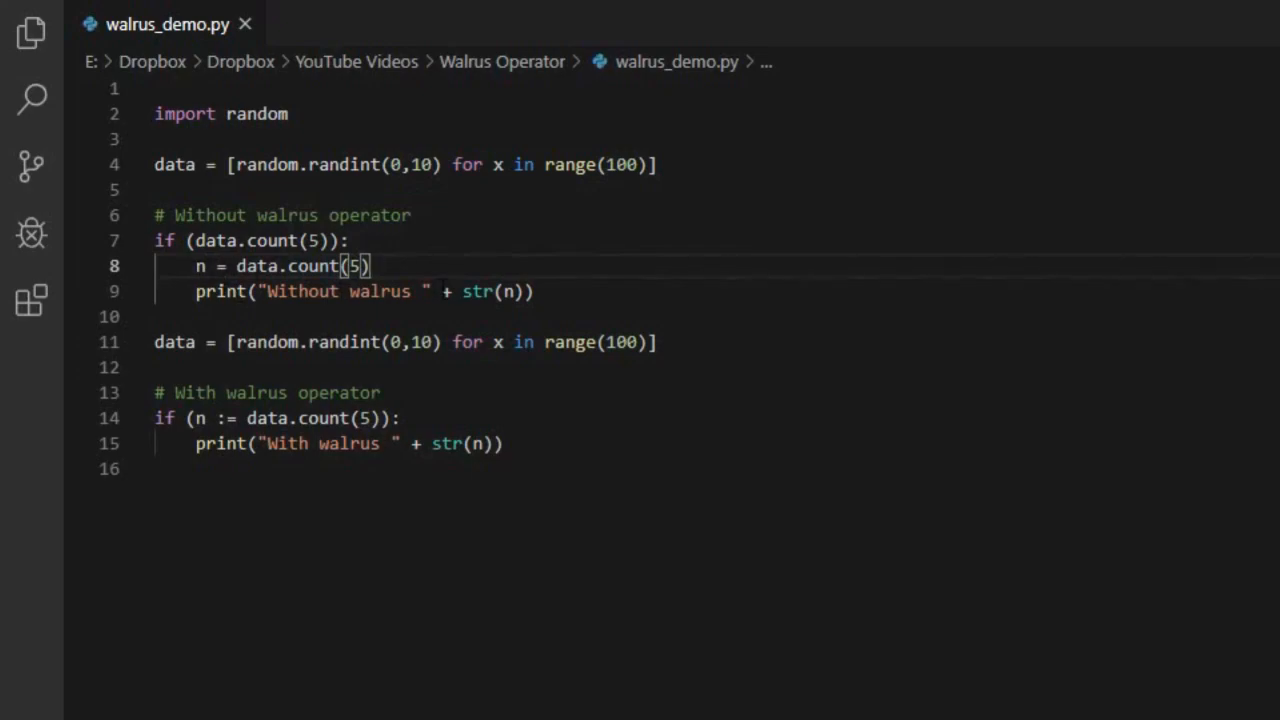
left_click(156, 368)
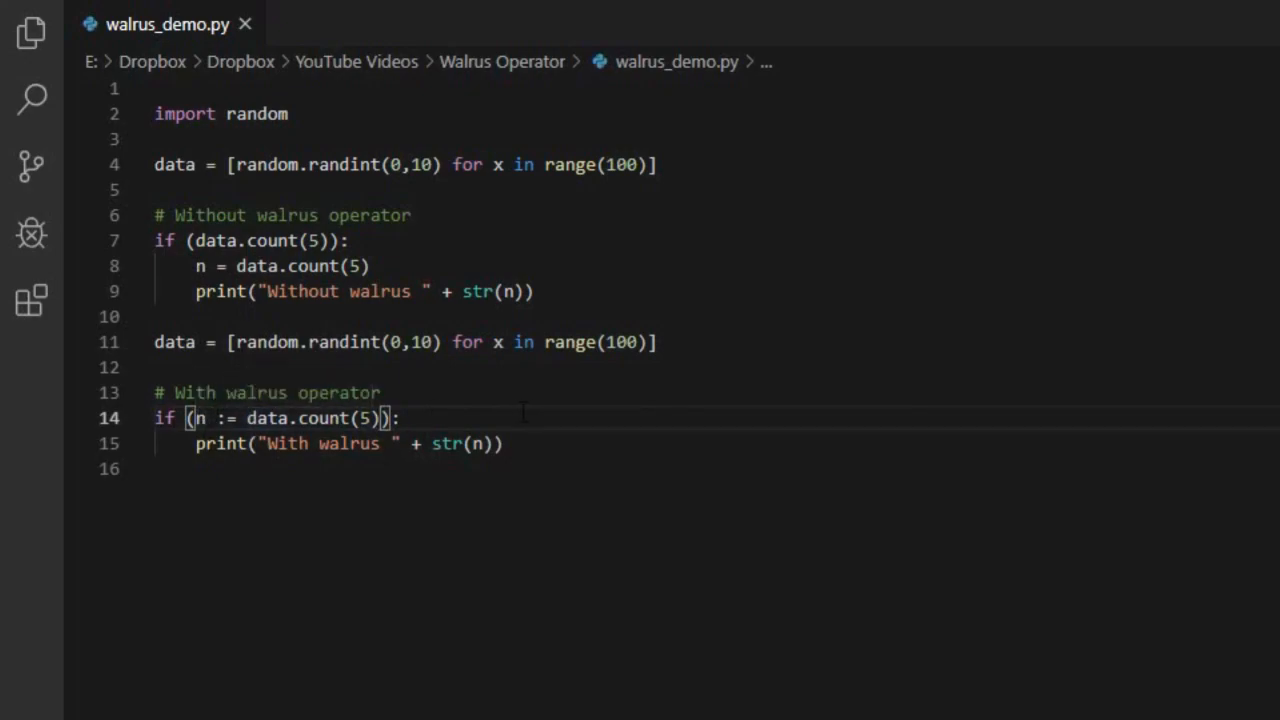
mouse_move(200, 418)
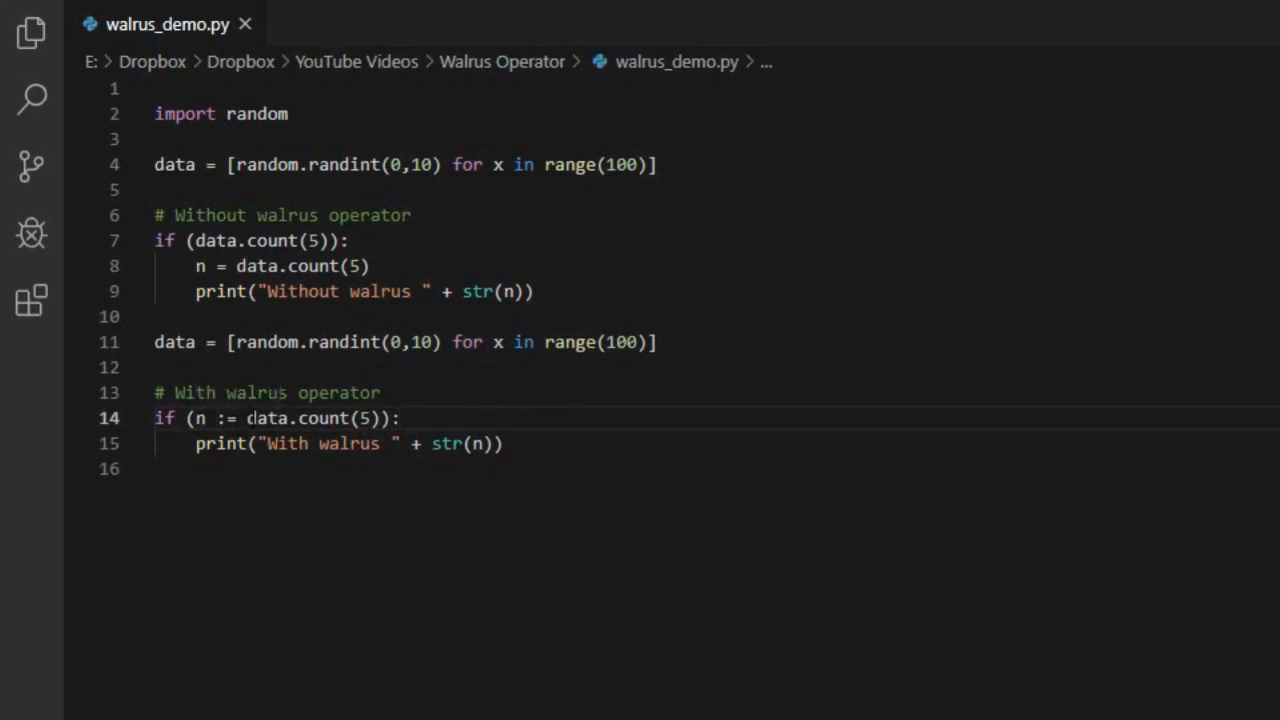
double_click(312, 418)
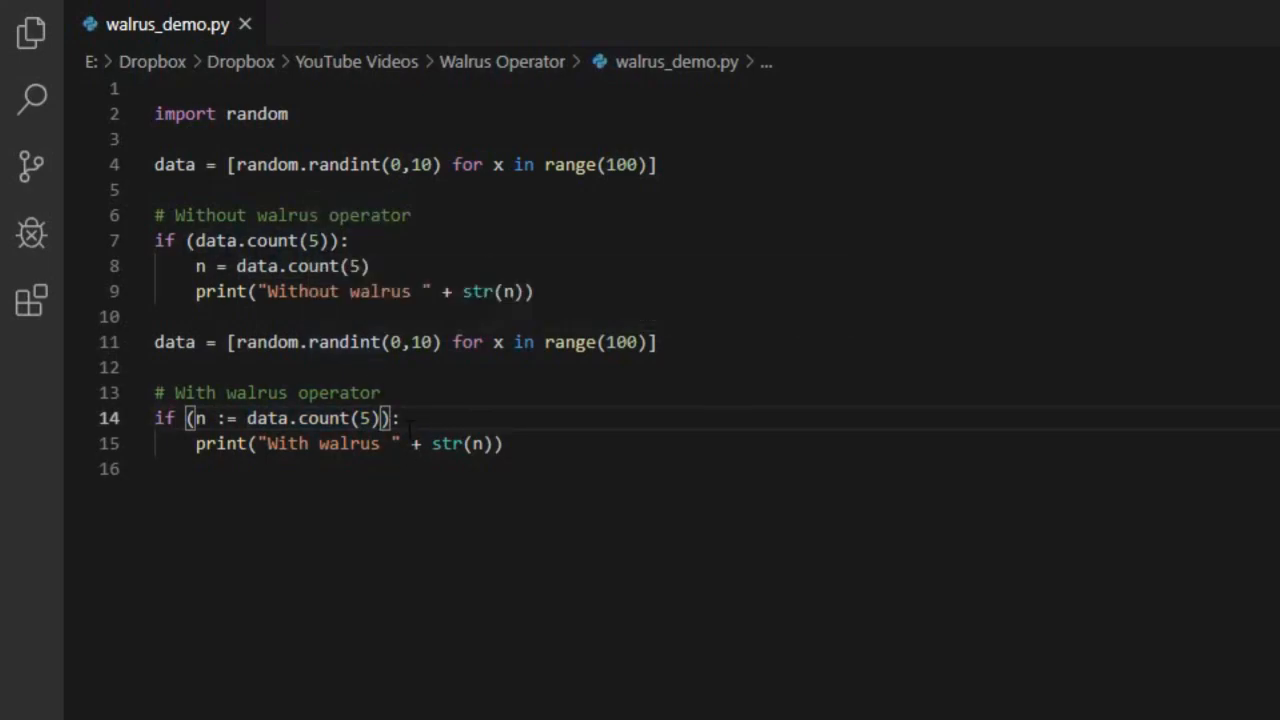
mouse_move(418, 418)
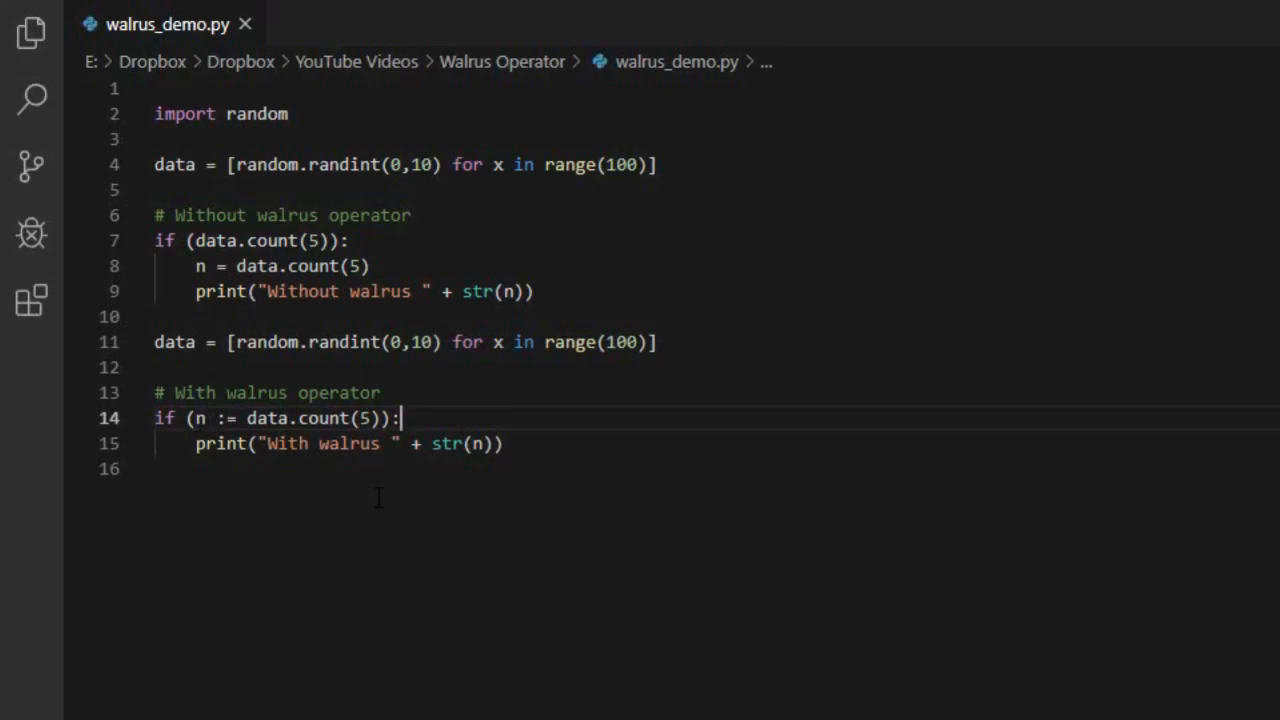
mouse_move(590, 448)
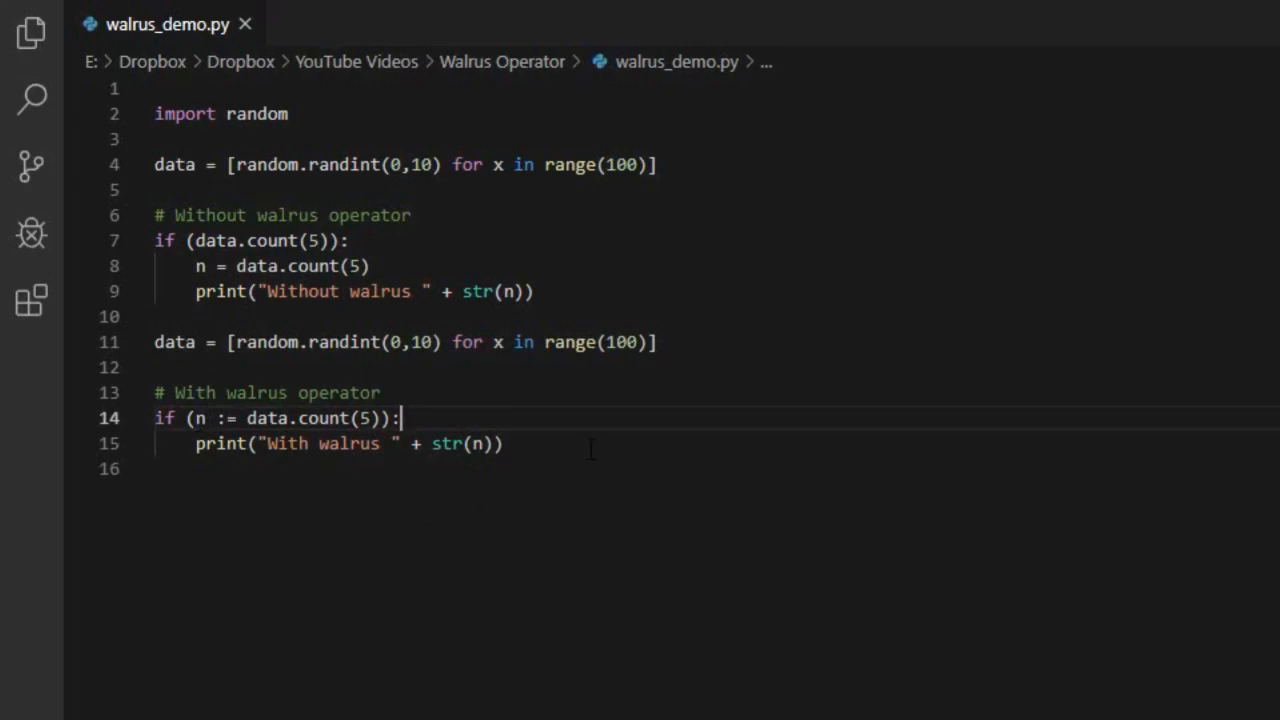
mouse_move(528, 476)
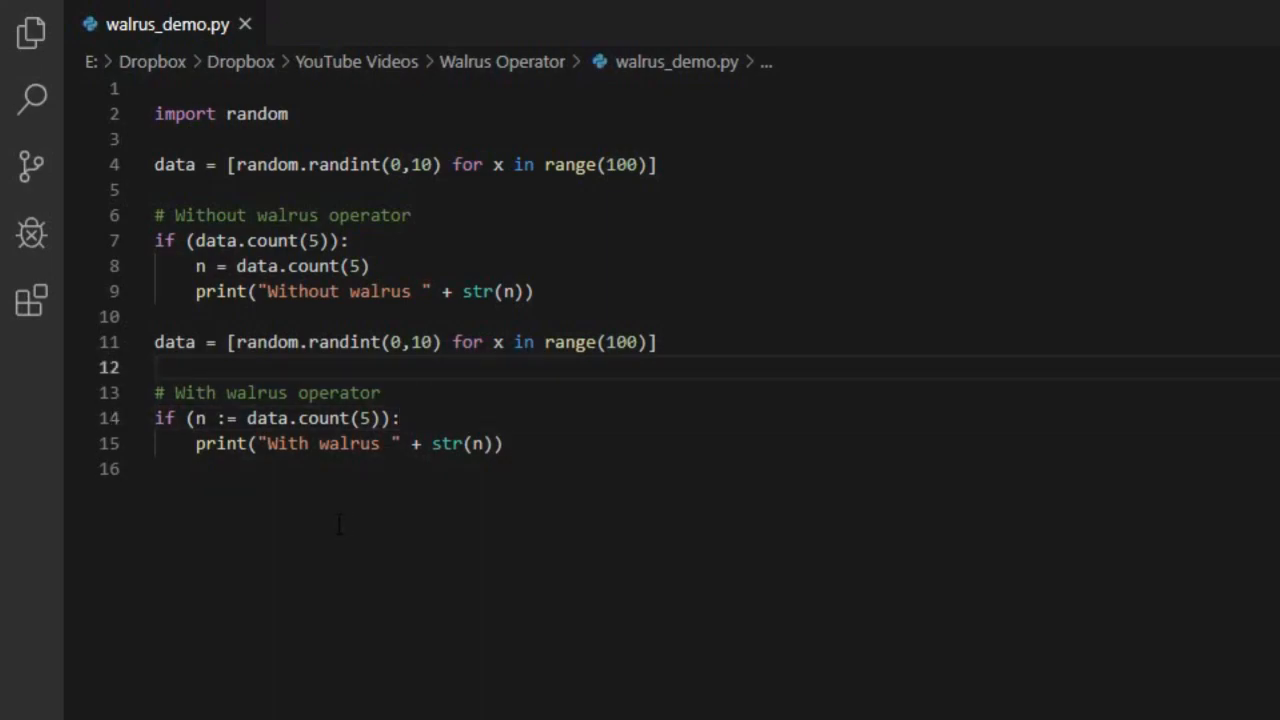
left_click(154, 468)
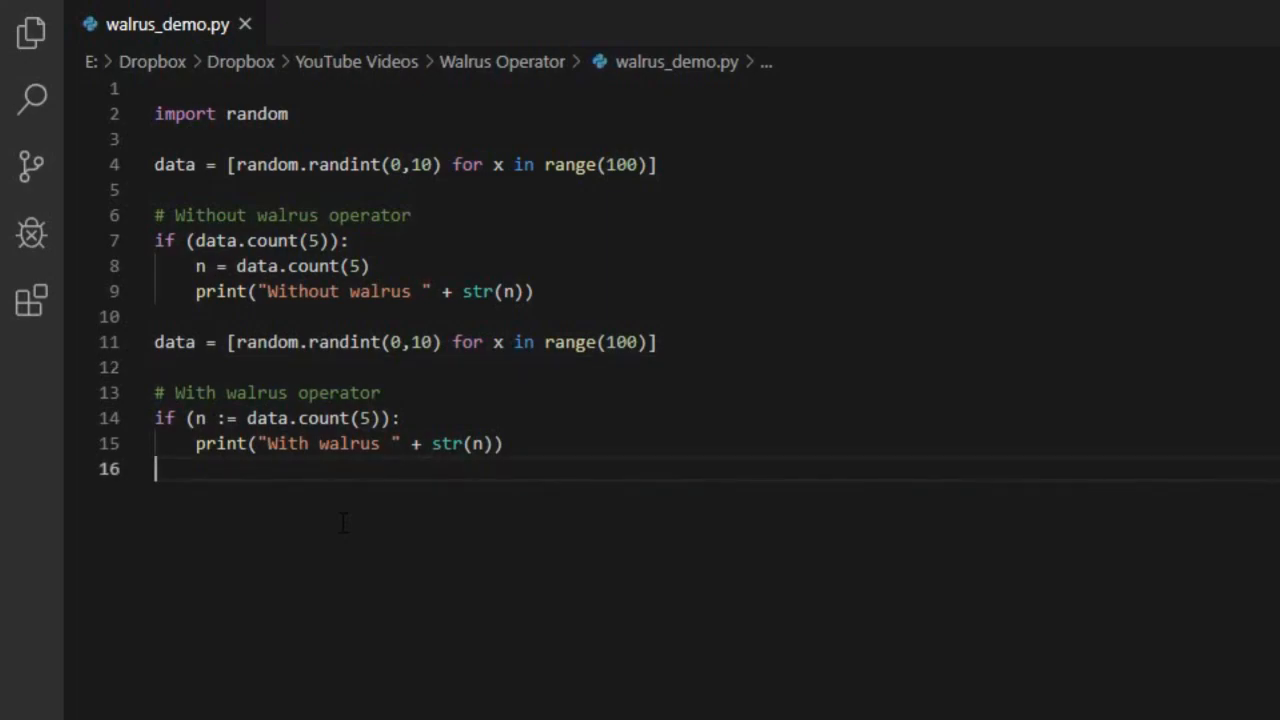